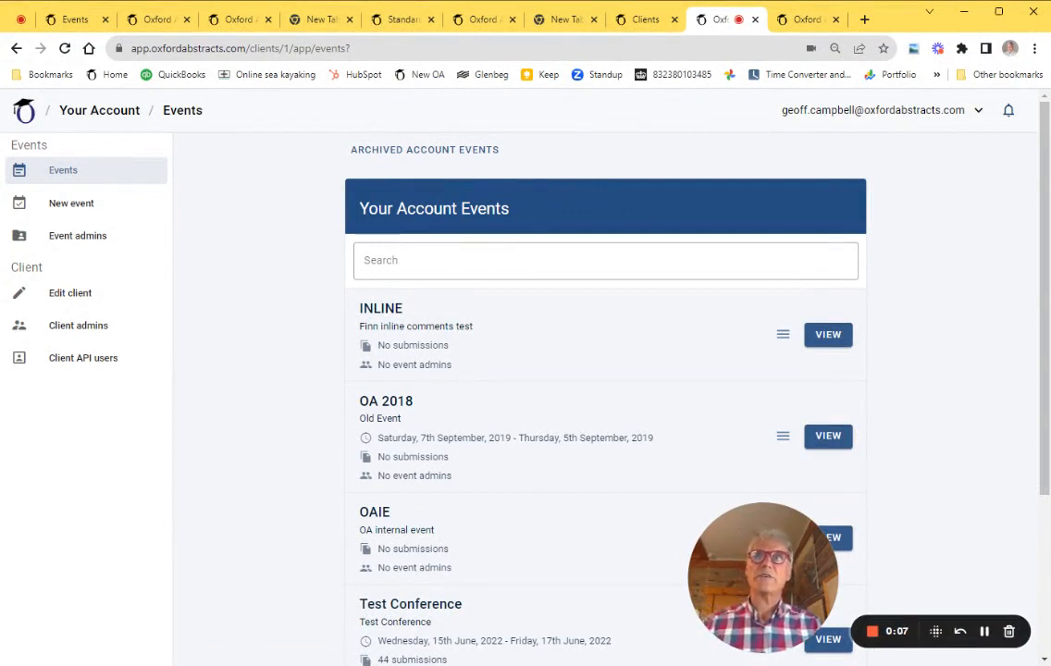
mouse_move(592, 493)
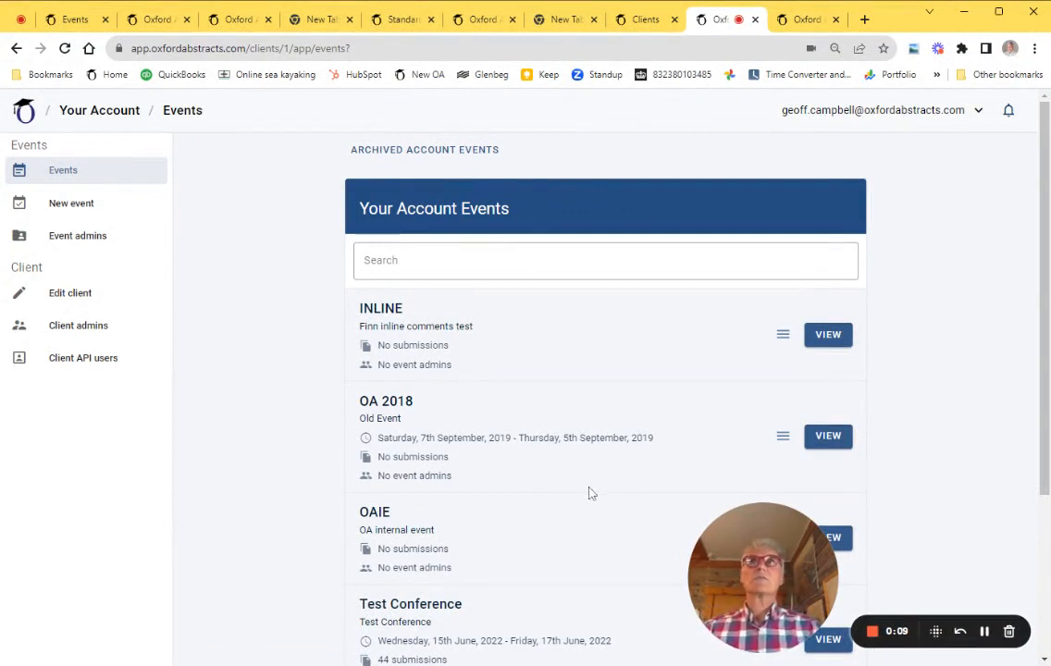
mouse_move(226, 159)
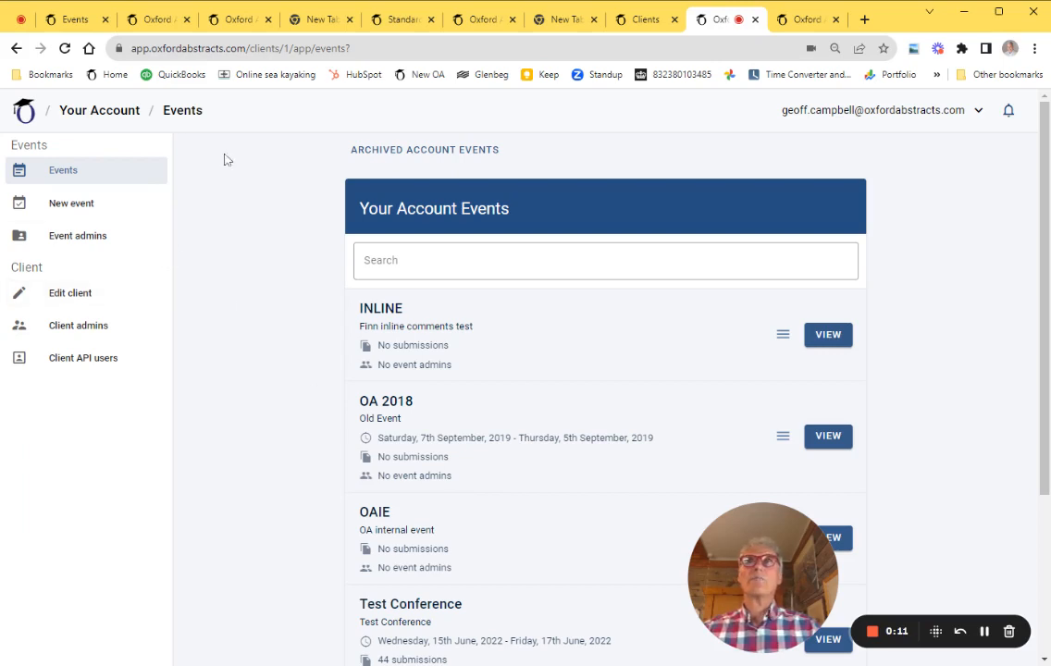
mouse_move(207, 125)
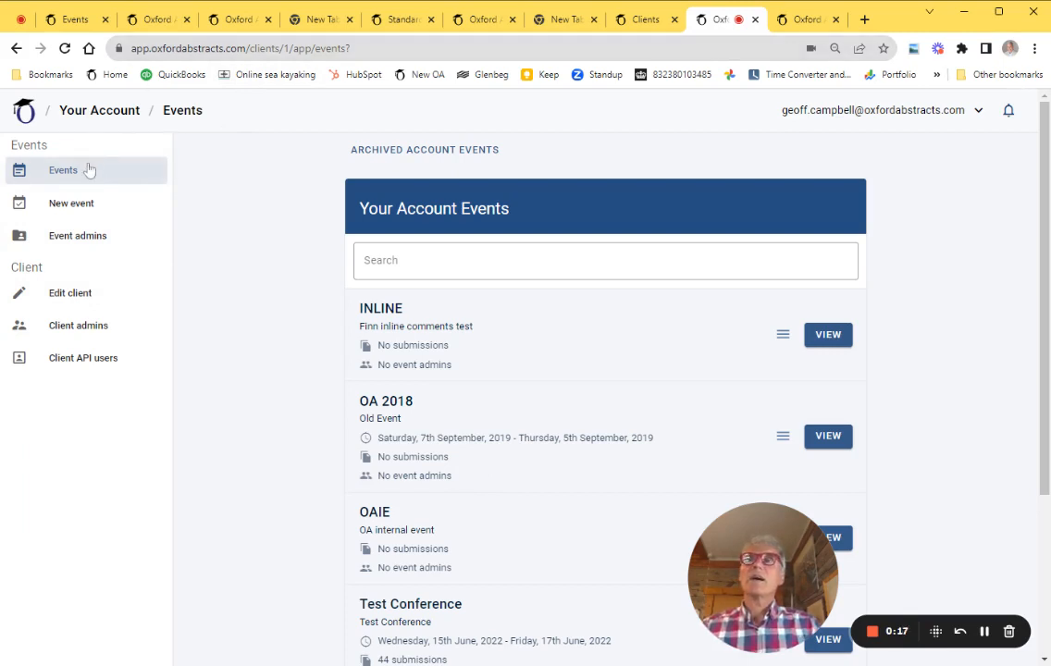
mouse_move(904, 657)
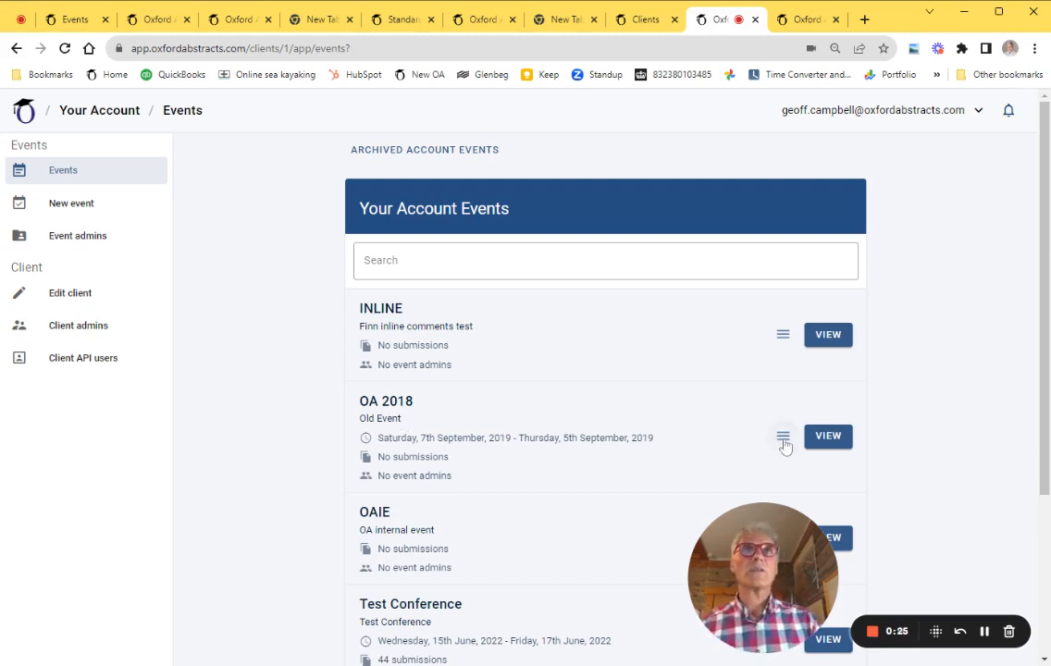
Open the OA 2018 event's menu showing Archive event and Delete event permanently.
click(783, 436)
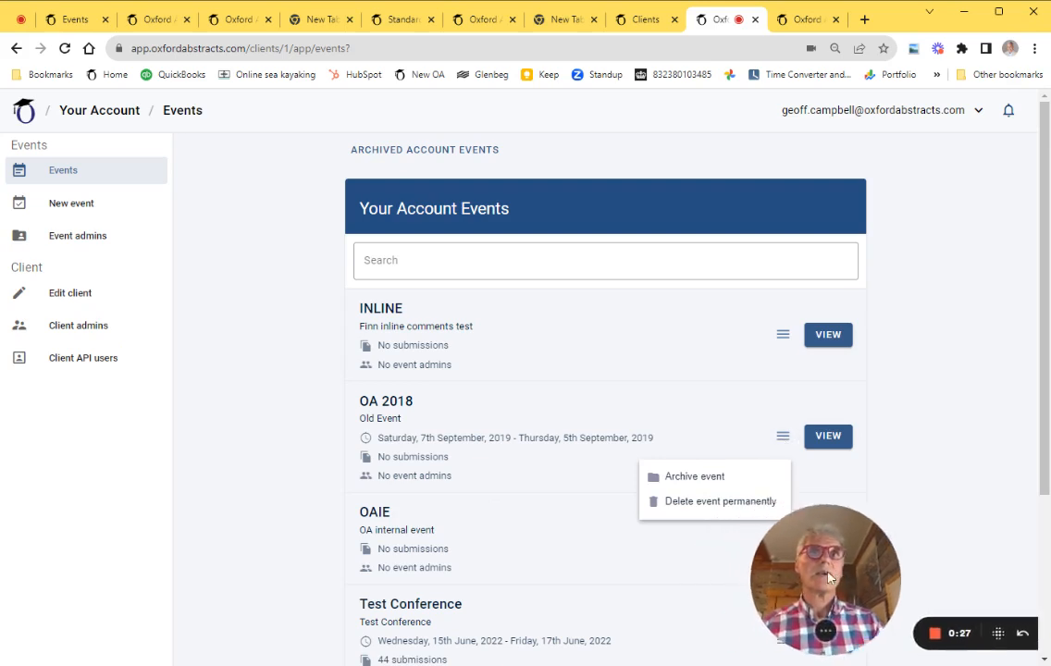
mouse_move(695, 519)
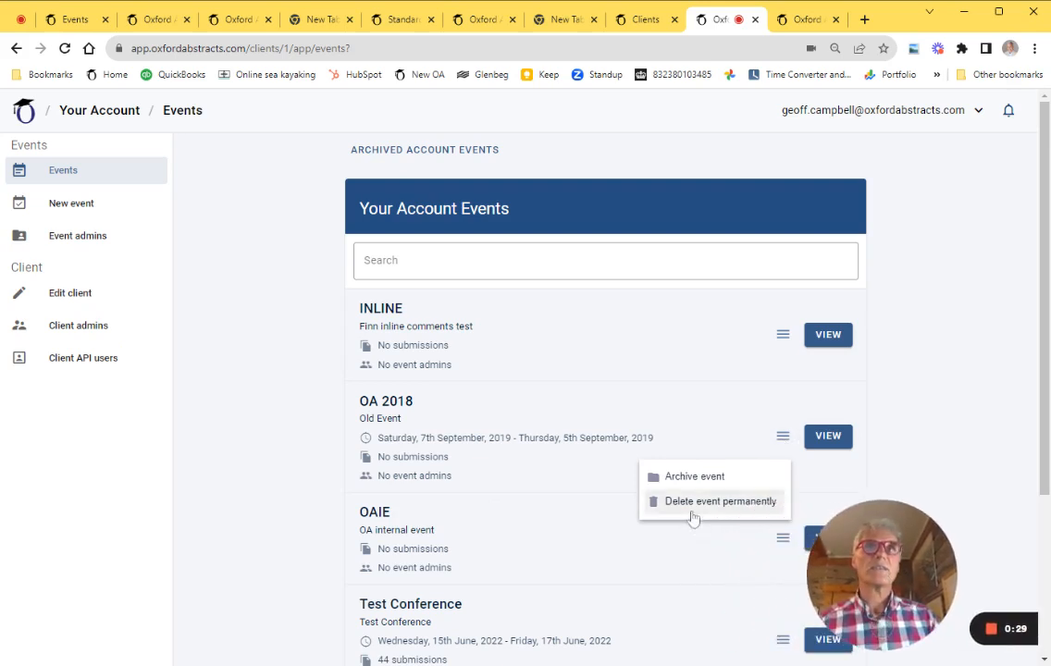
Delete OA 2018 permanently, confirming abbreviation 'OA 2018' with the saved password.
click(720, 501)
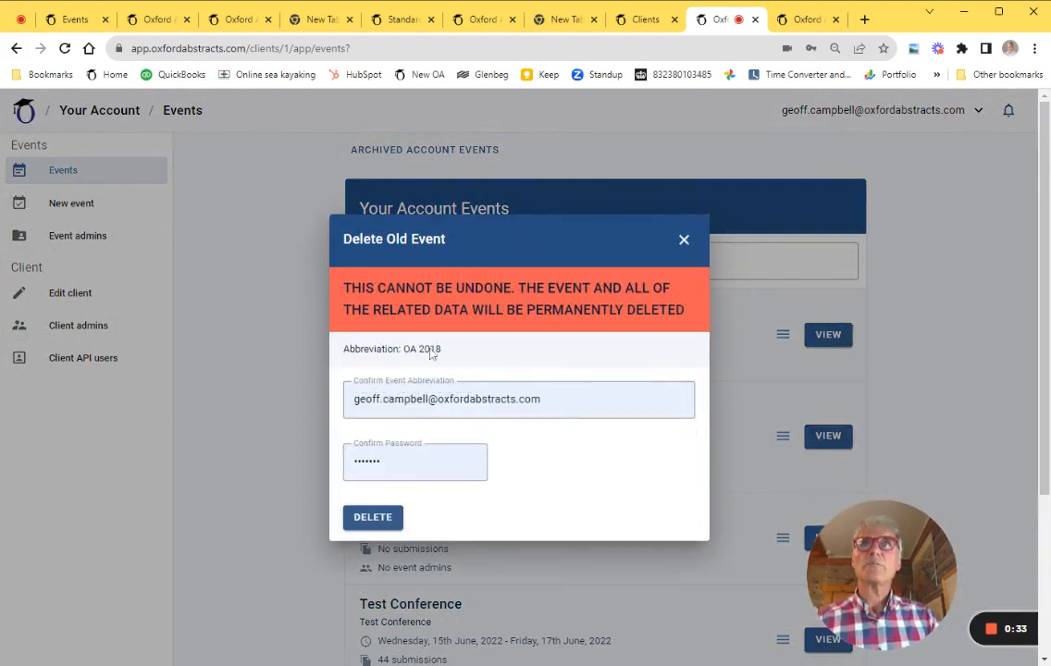
double_click(421, 349)
text(OA 2018)
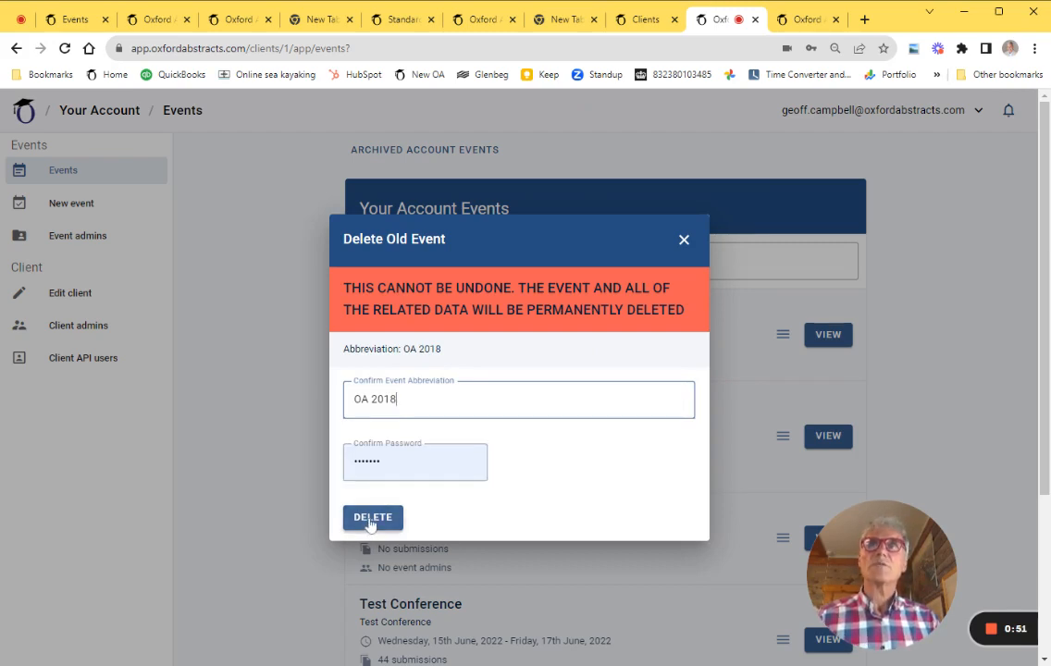
click(372, 517)
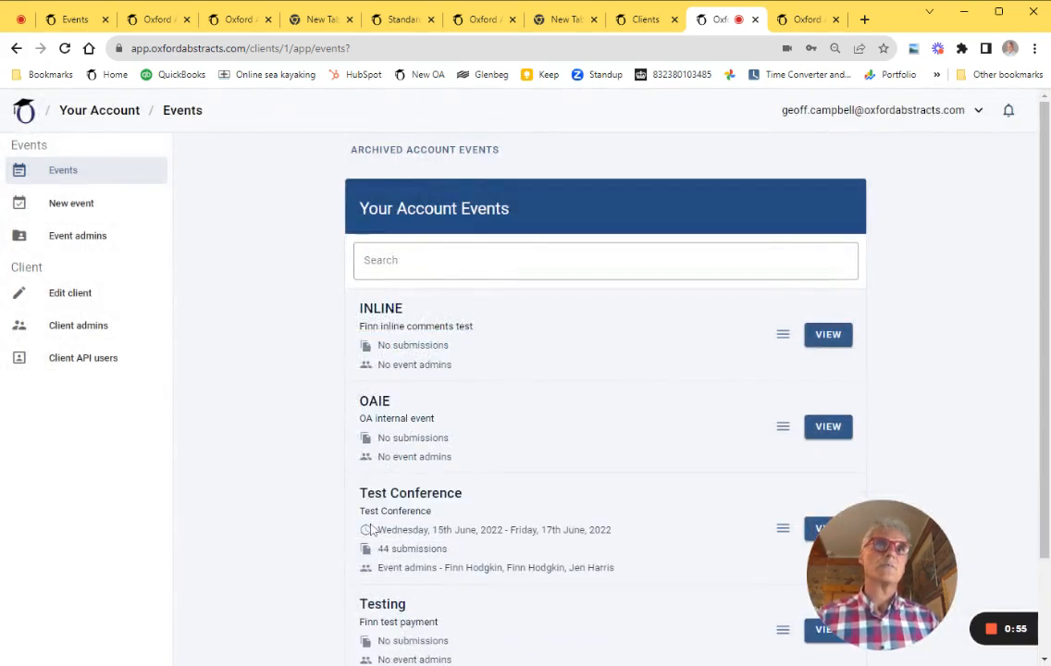
mouse_move(636, 477)
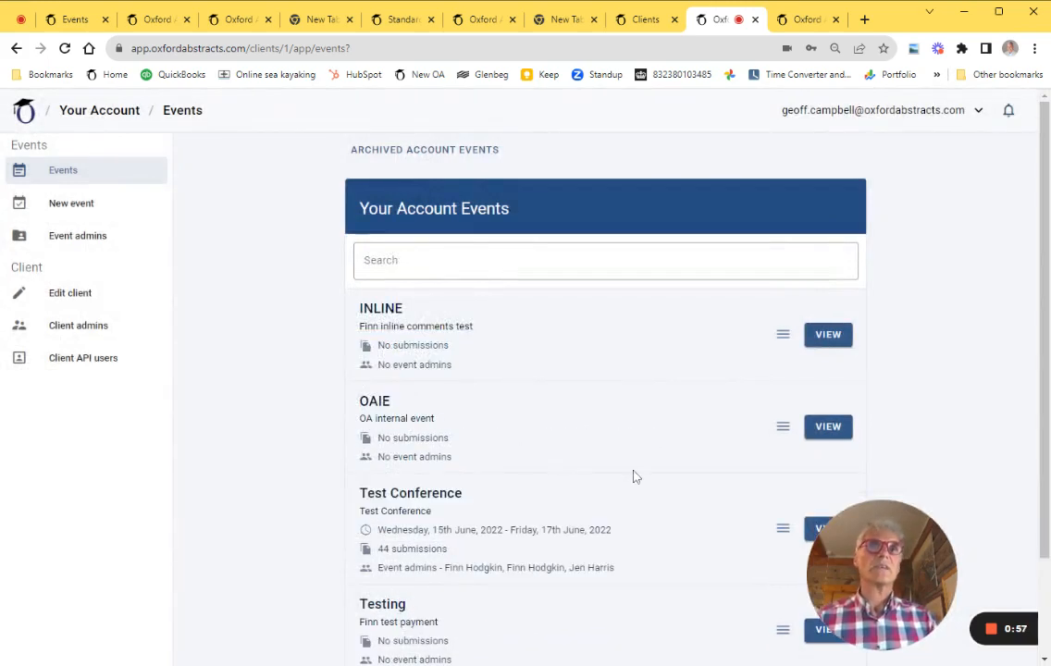